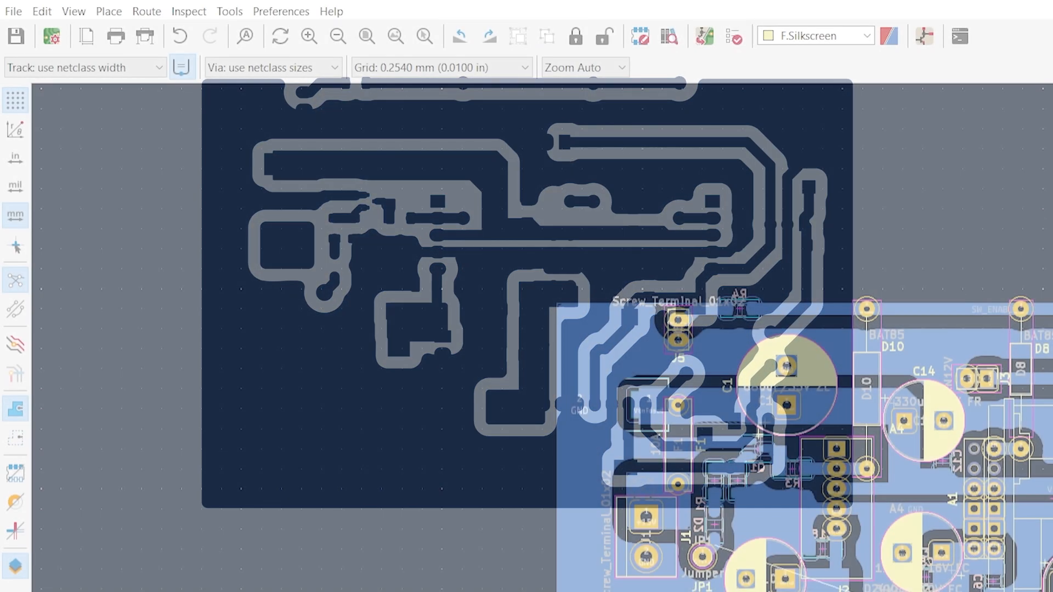
- Plot the board's B.Cu layer to DXF with drill marks set to None
{"action": "left_click", "coordinate": [12, 12]}
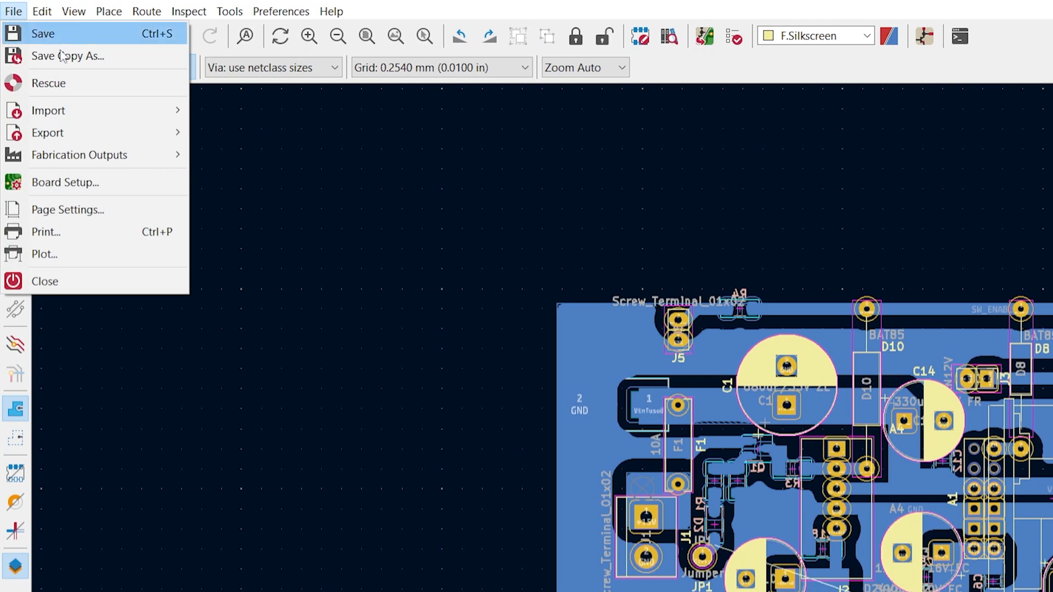
{"action": "mouse_move", "coordinate": [116, 254]}
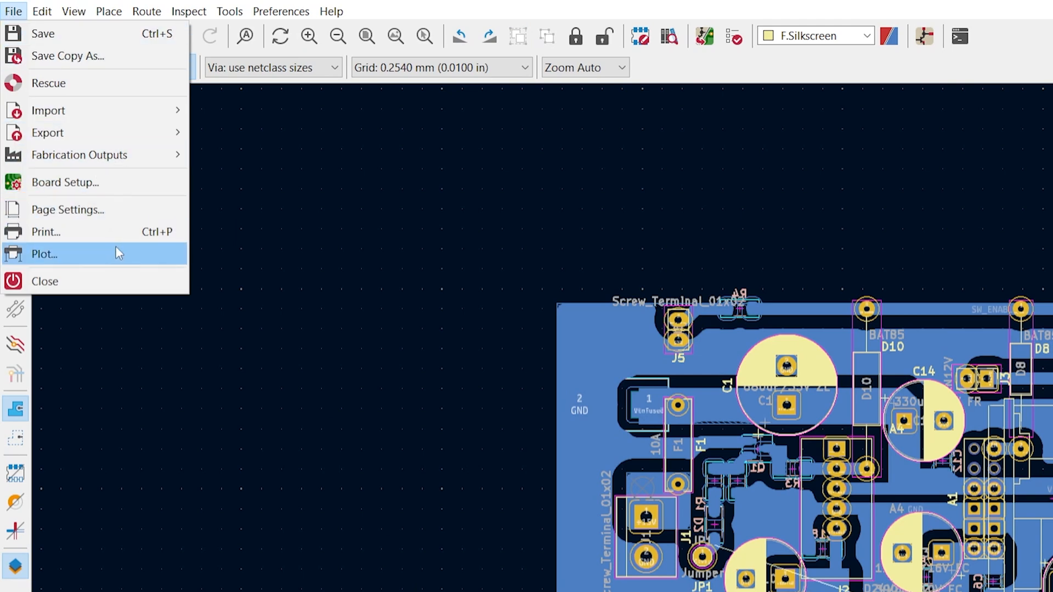
{"action": "left_click", "coordinate": [44, 254]}
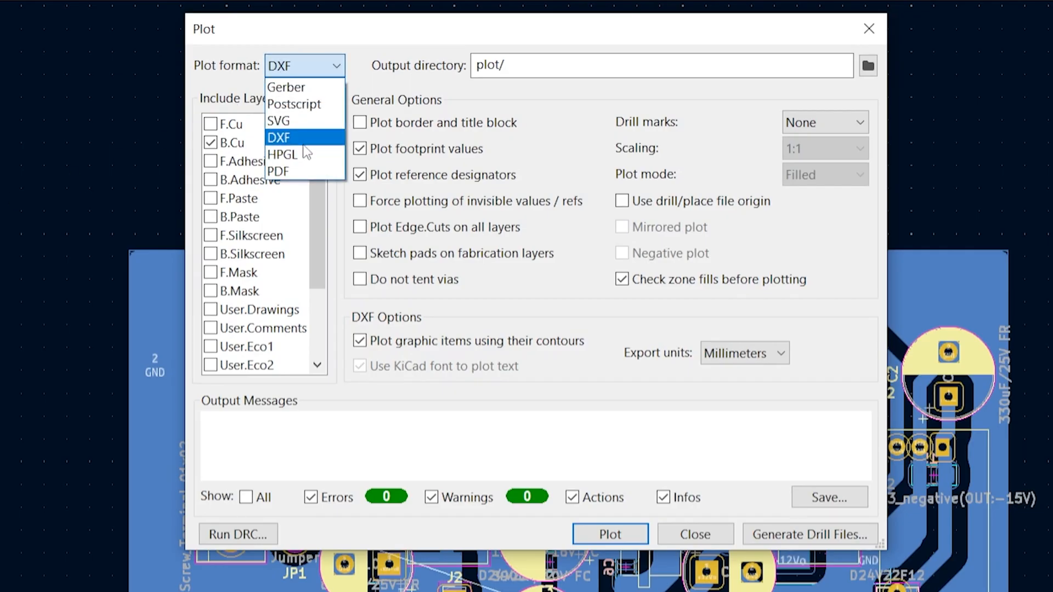
{"action": "left_click", "coordinate": [823, 122]}
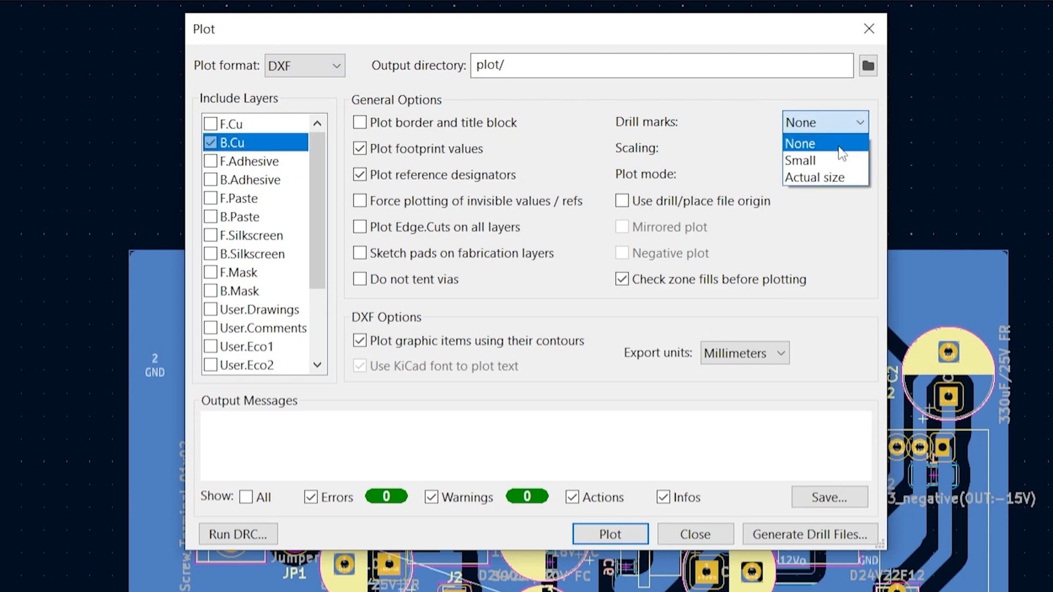
{"action": "left_click", "coordinate": [799, 143]}
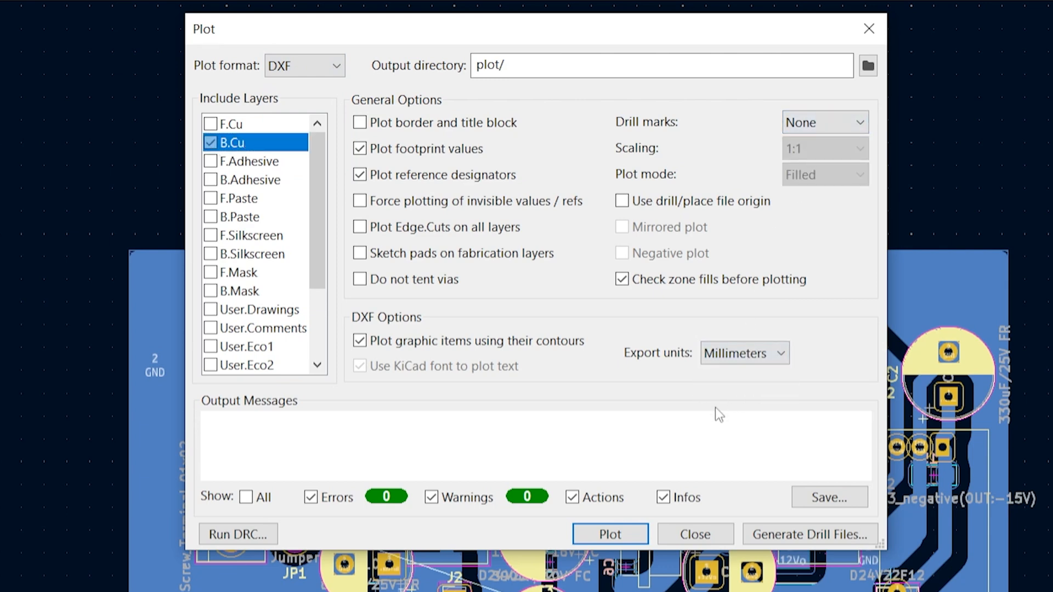
{"action": "left_click", "coordinate": [610, 533]}
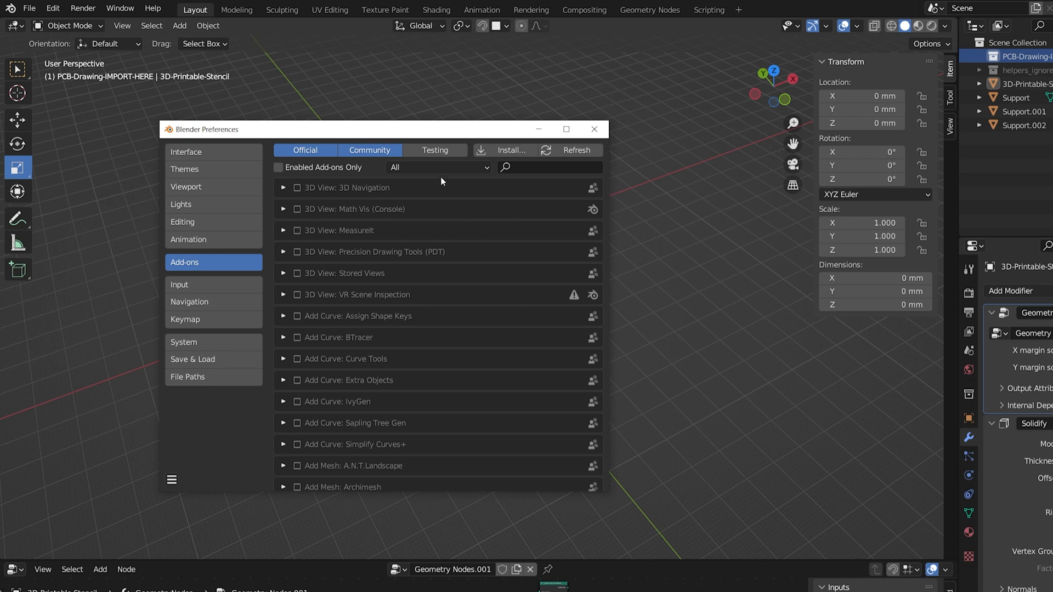
- Filter Blender's add-ons by 'dx' to enable the AutoCAD DXF importer
{"action": "type", "text": "dxf"}
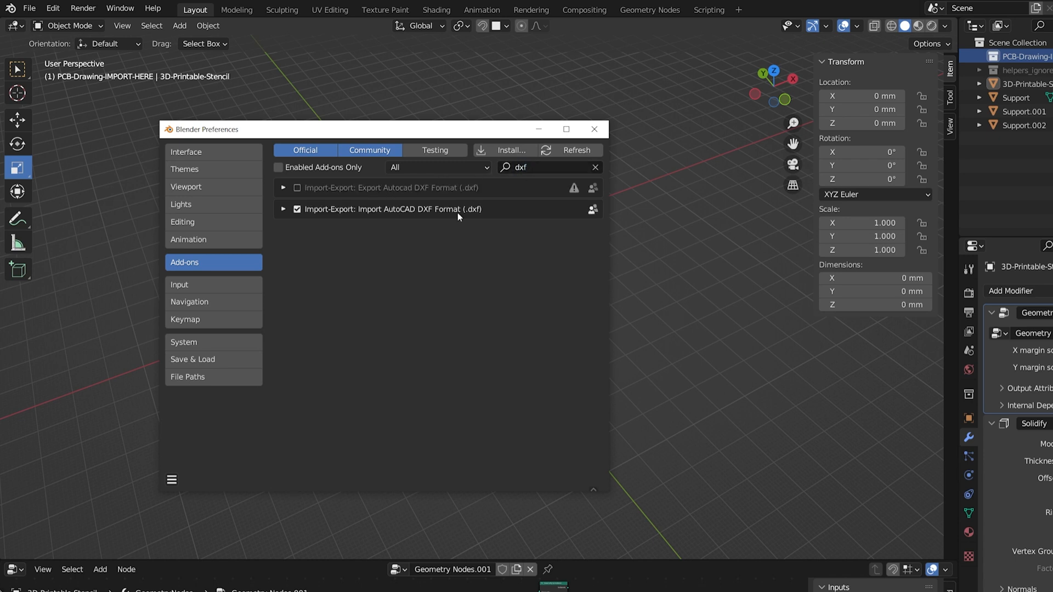
{"action": "mouse_move", "coordinate": [489, 205]}
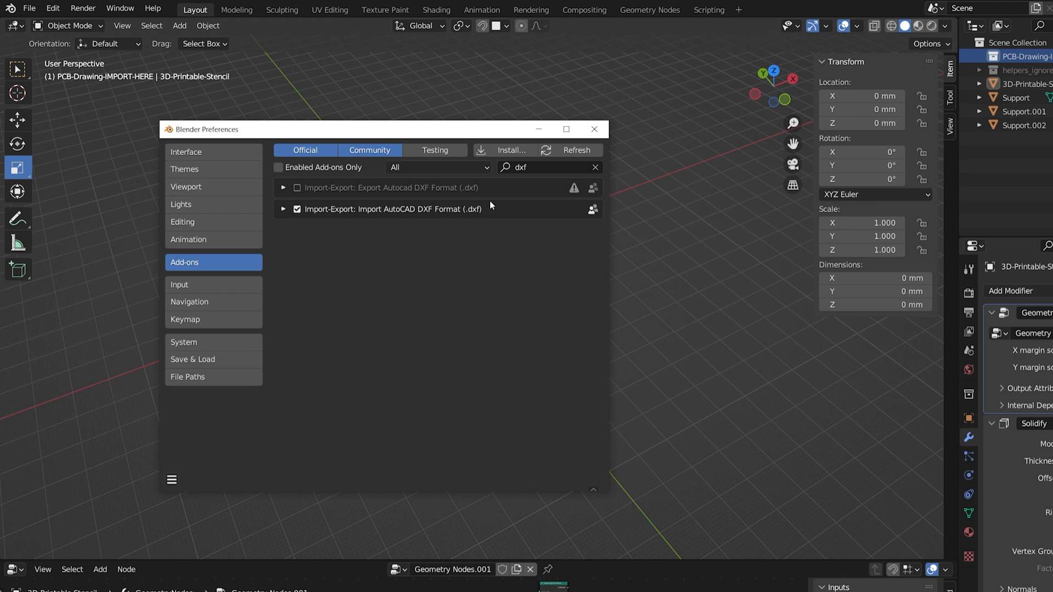
- Import the plotted PCB DXF file via the AutoCAD DXF importer
{"action": "left_click", "coordinate": [29, 9]}
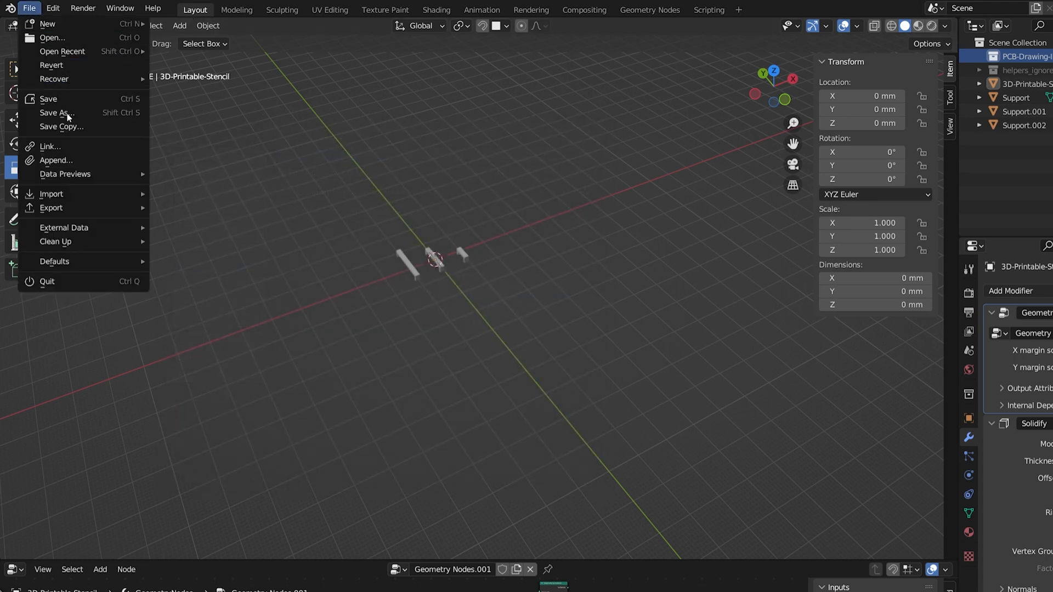
{"action": "left_click", "coordinate": [51, 193]}
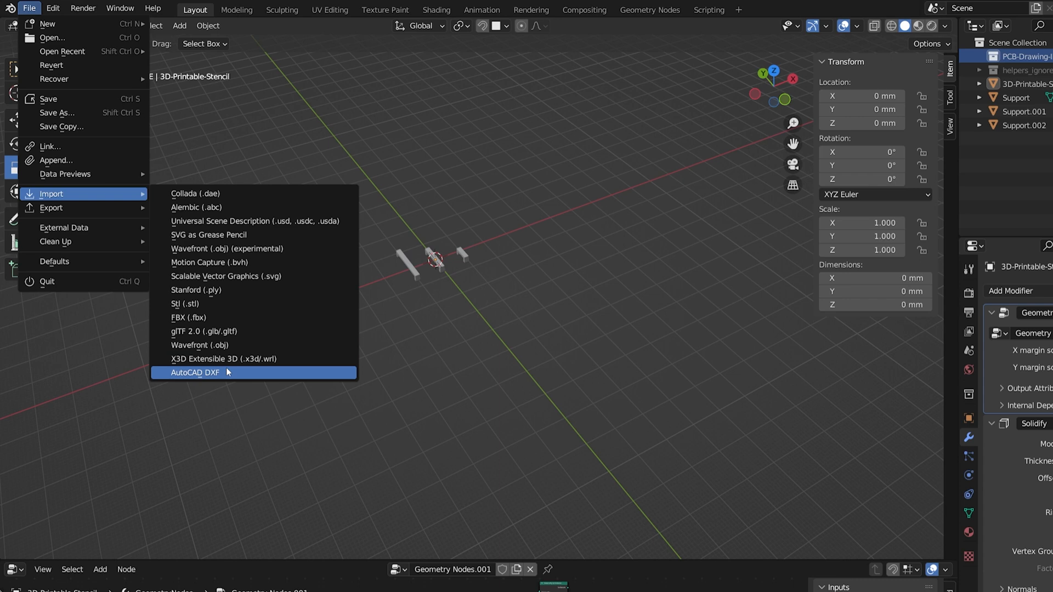
{"action": "left_click", "coordinate": [195, 373]}
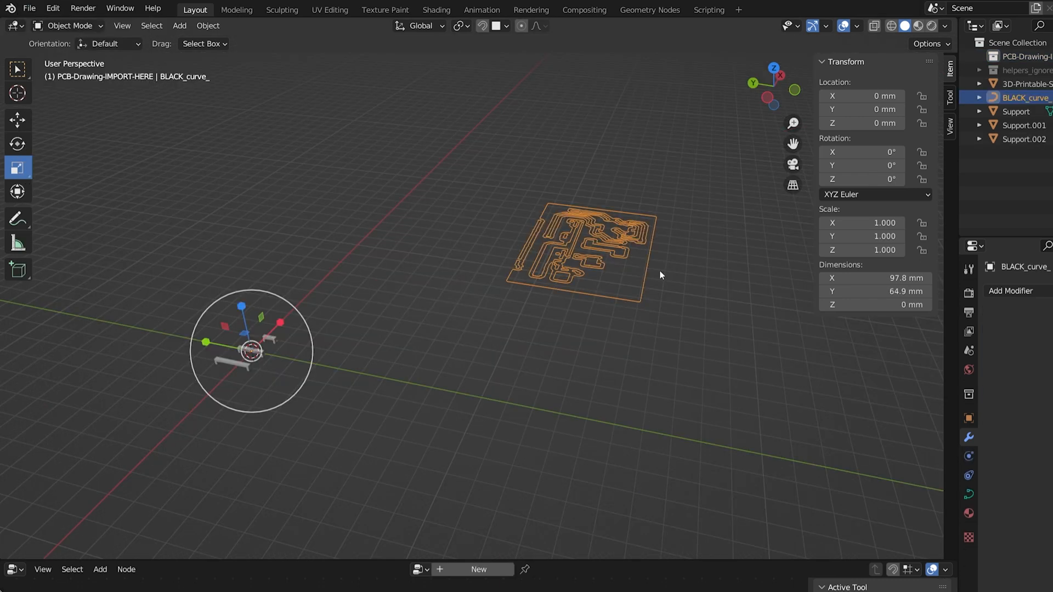
- Move the BLACK_curve_ object into the PCB-Drawing-IMPORT-HERE collection
{"action": "right_click", "coordinate": [661, 275]}
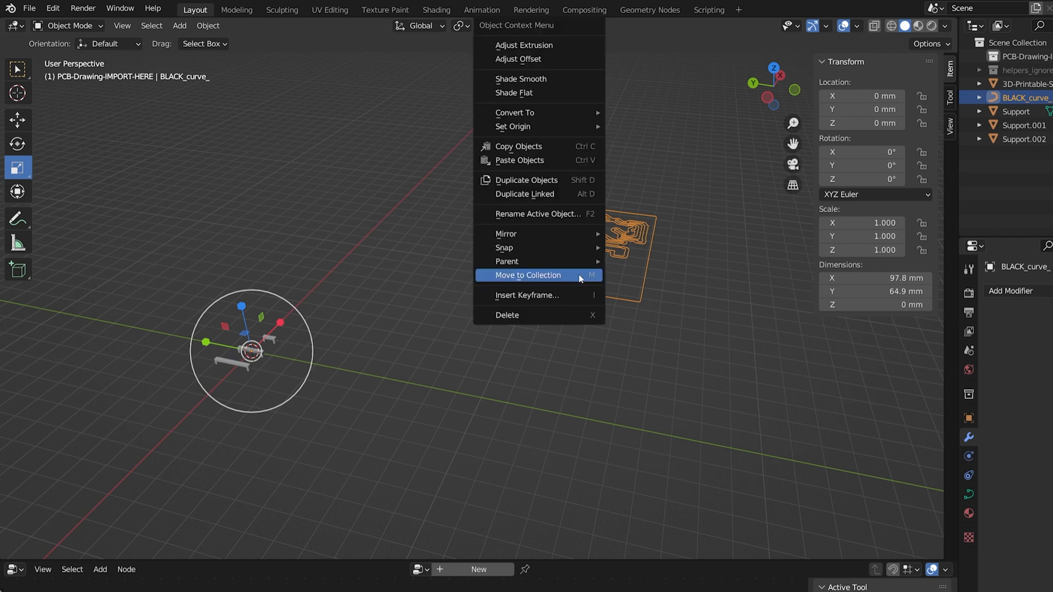
{"action": "left_click", "coordinate": [526, 275]}
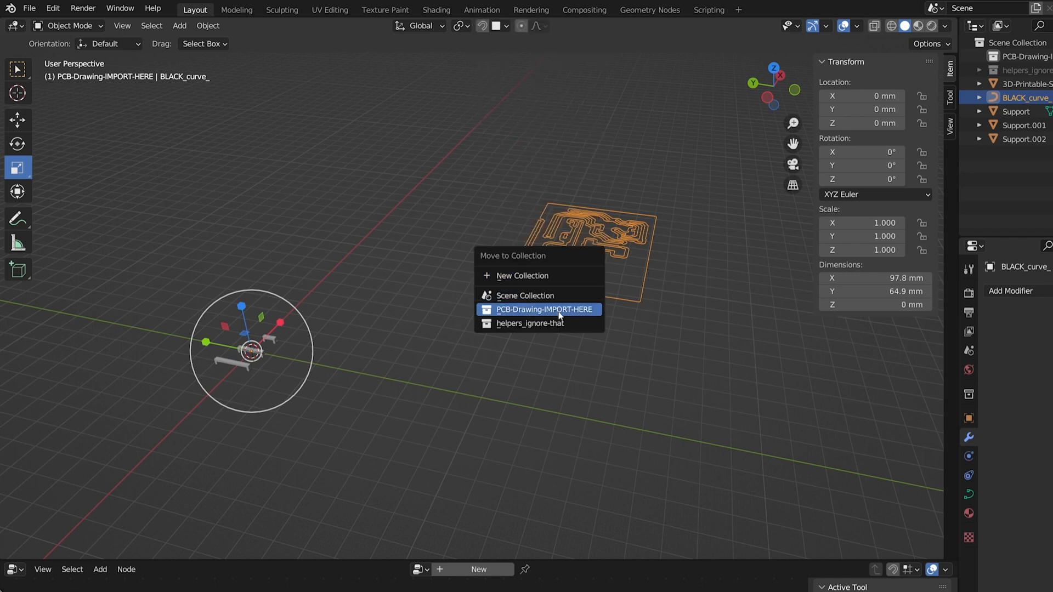
{"action": "mouse_move", "coordinate": [562, 311]}
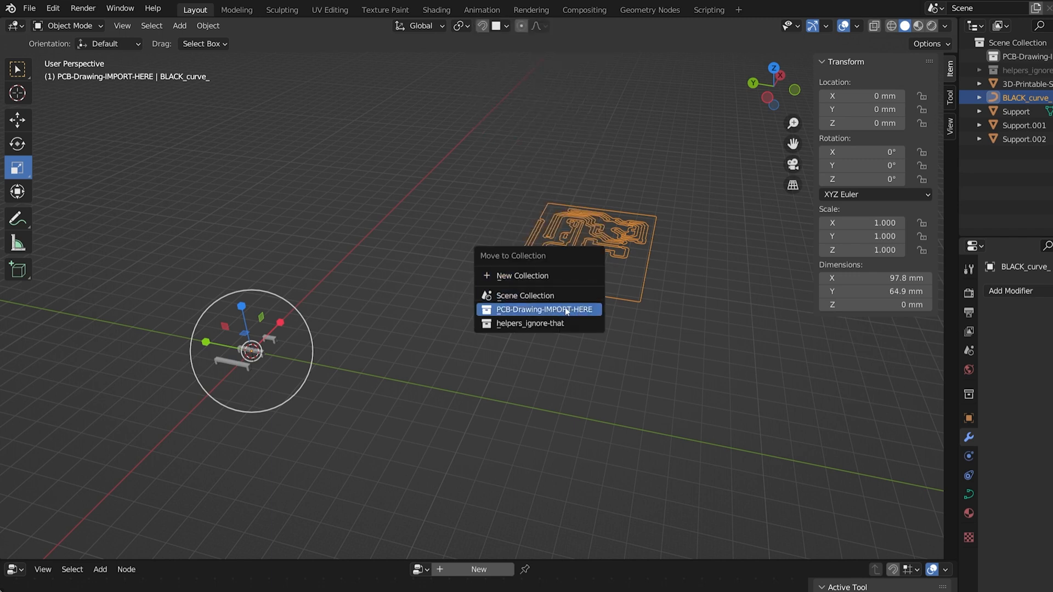
{"action": "left_click", "coordinate": [544, 310]}
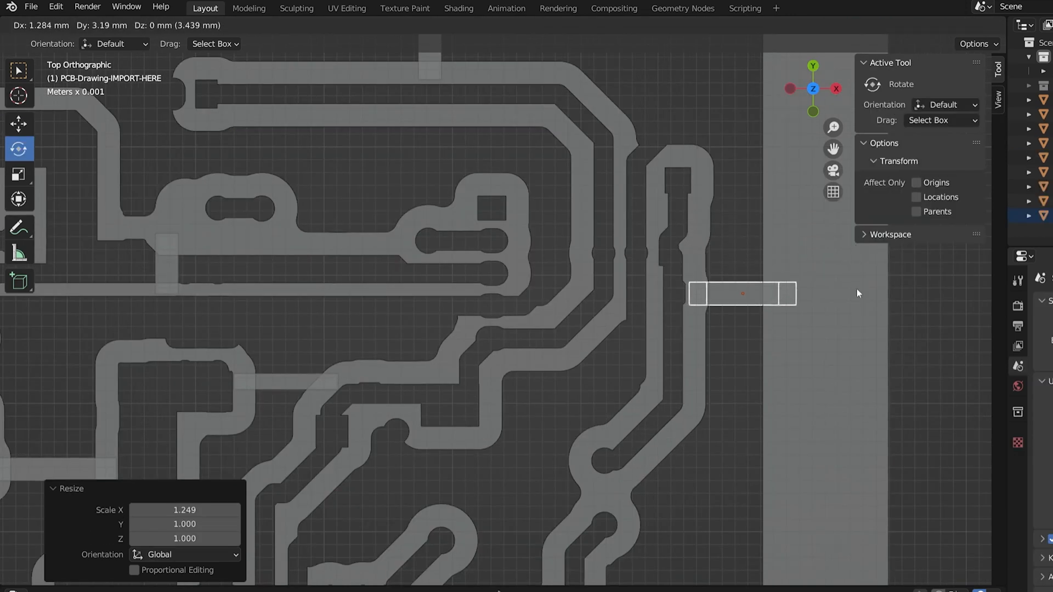
{"action": "mouse_move", "coordinate": [837, 299]}
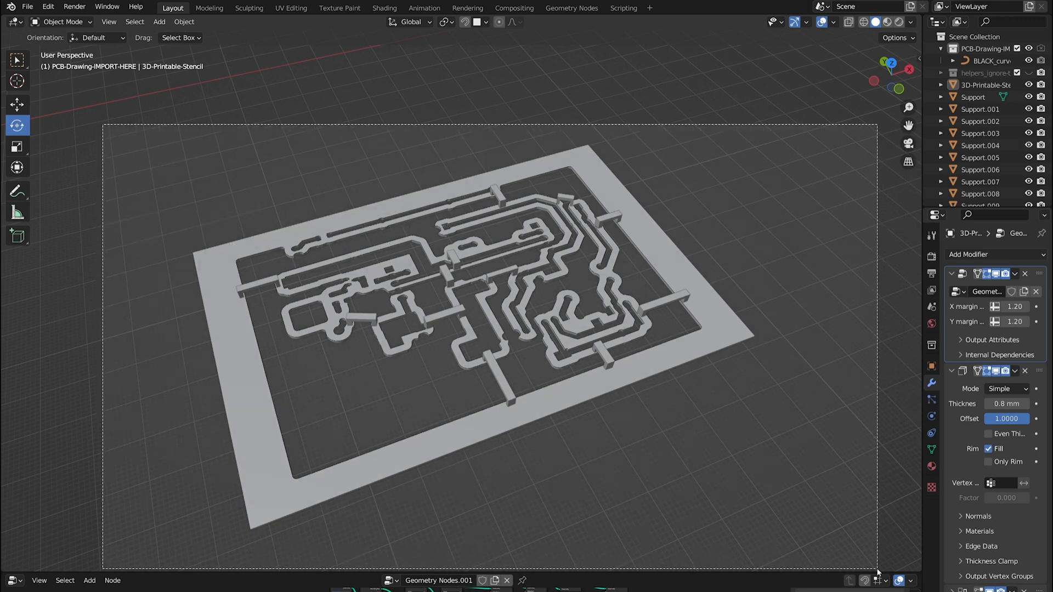
- Export the selected stencil to pcb-auto-template.stl
{"action": "left_click", "coordinate": [27, 7]}
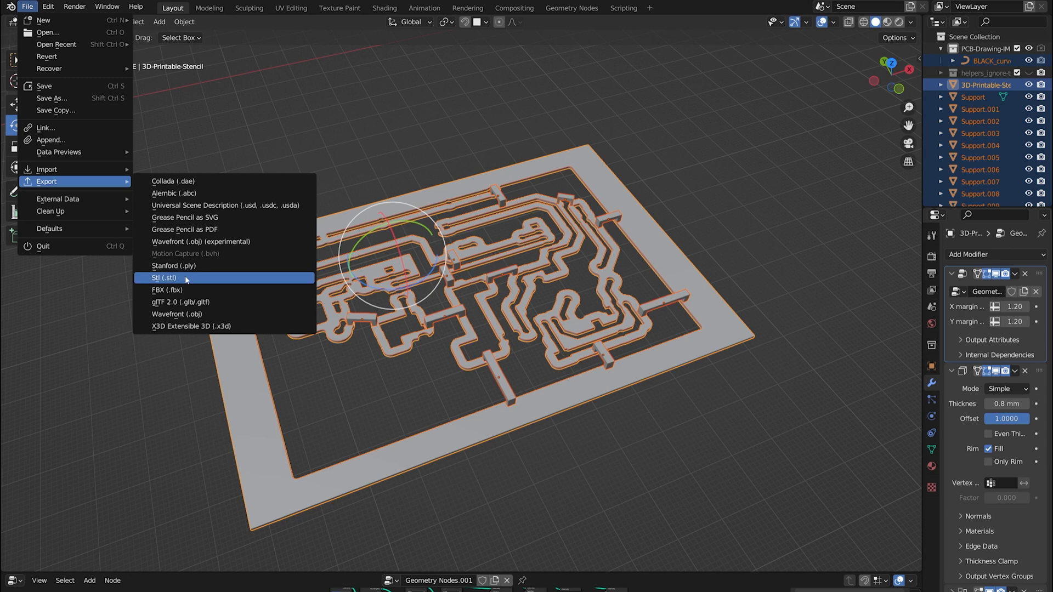
{"action": "left_click", "coordinate": [165, 277]}
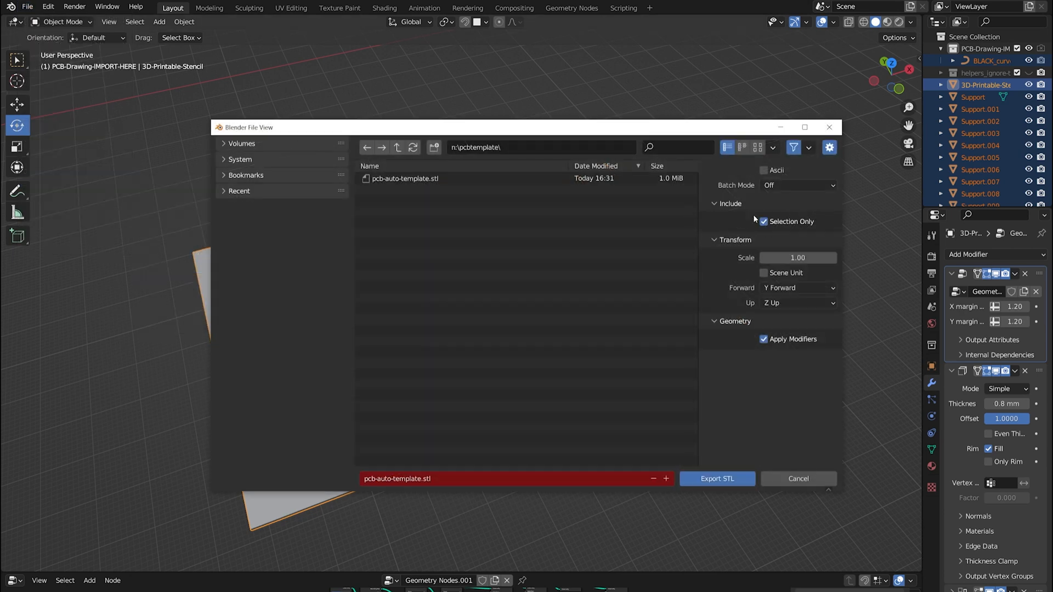
{"action": "left_click", "coordinate": [715, 478]}
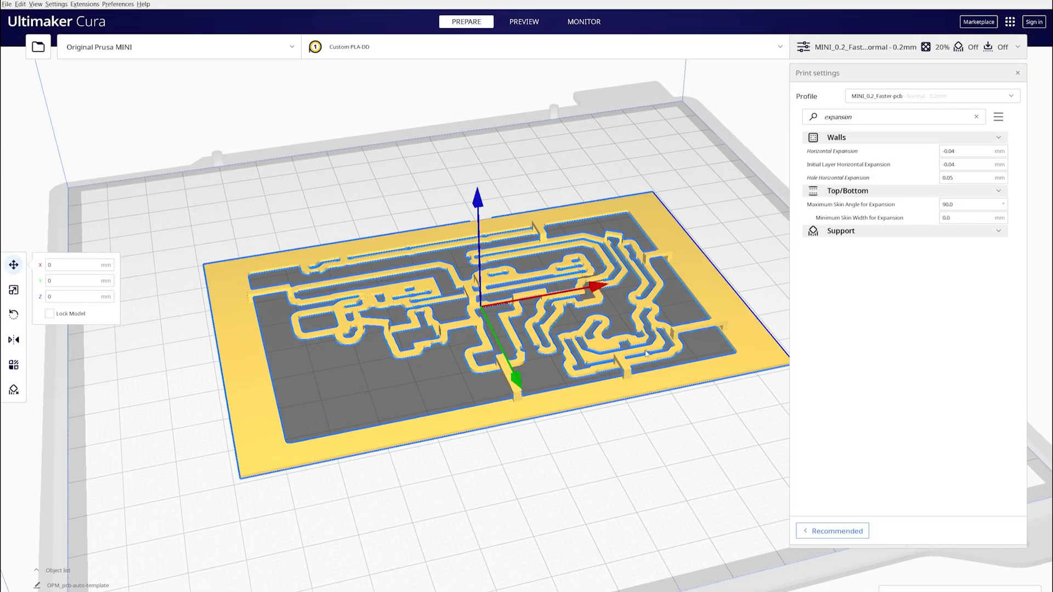
{"action": "mouse_move", "coordinate": [13, 339]}
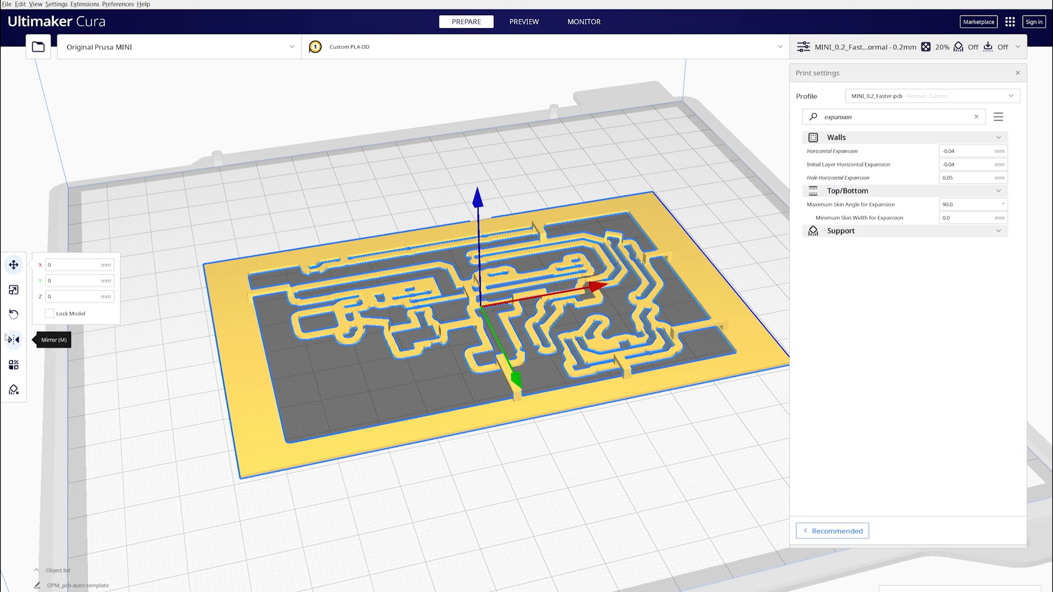
- Adjust Cura's expansion settings, starting from the print settings panel
{"action": "left_click", "coordinate": [14, 339]}
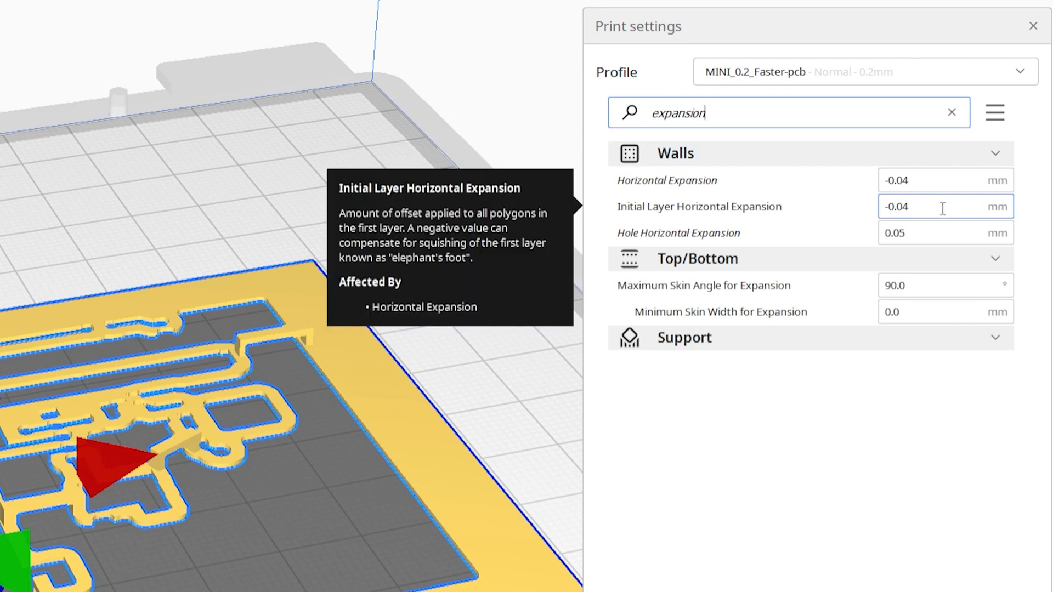
{"action": "mouse_move", "coordinate": [939, 233]}
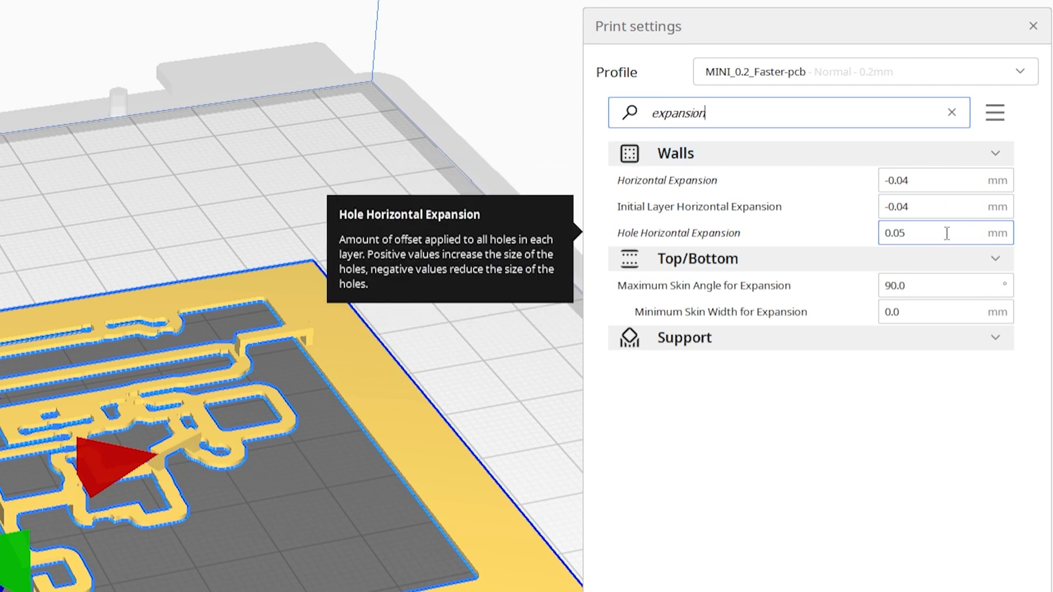